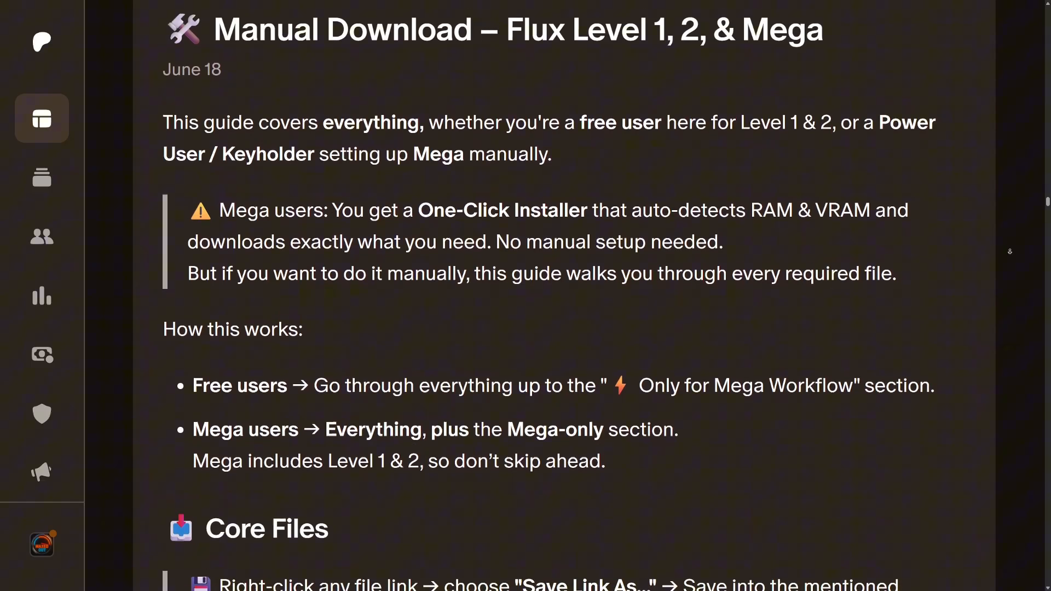
Scroll through the Flux Level 1 and 2 post down to Step 5 and its model download list.
scroll("down", 3)
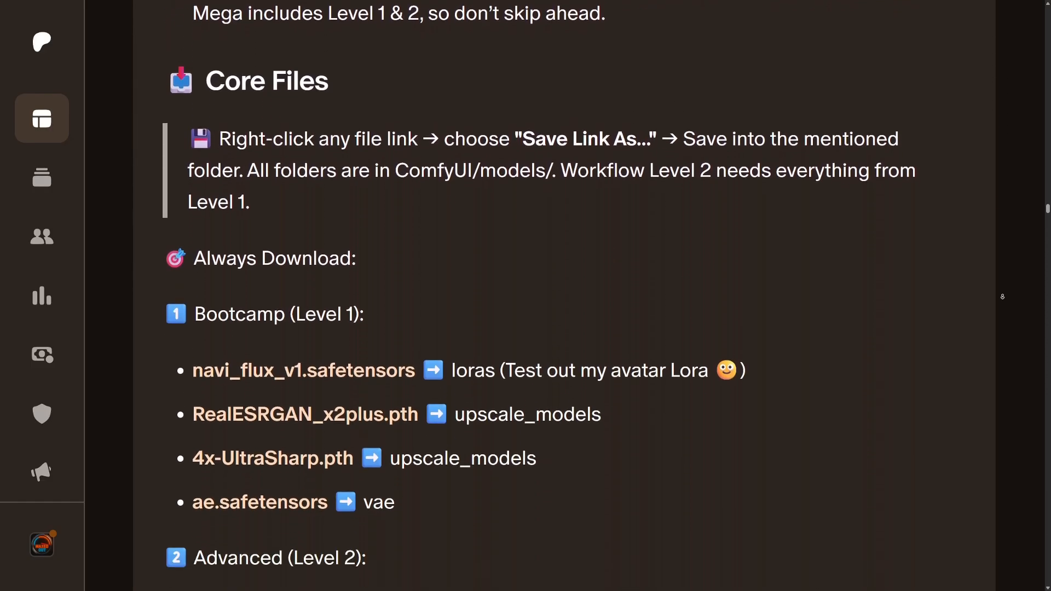
scroll("down", 3)
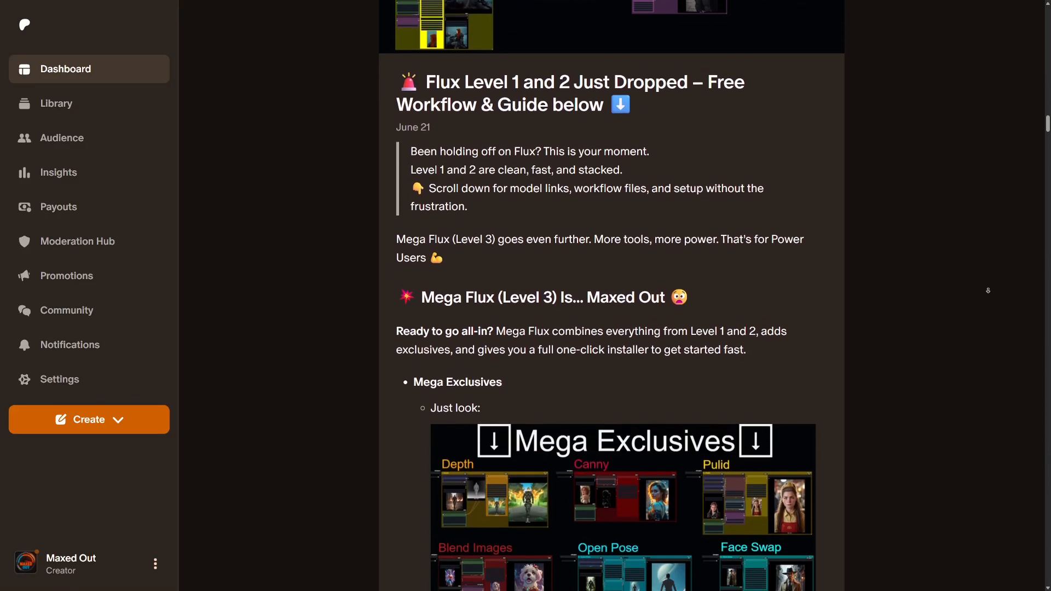
scroll("down", 3)
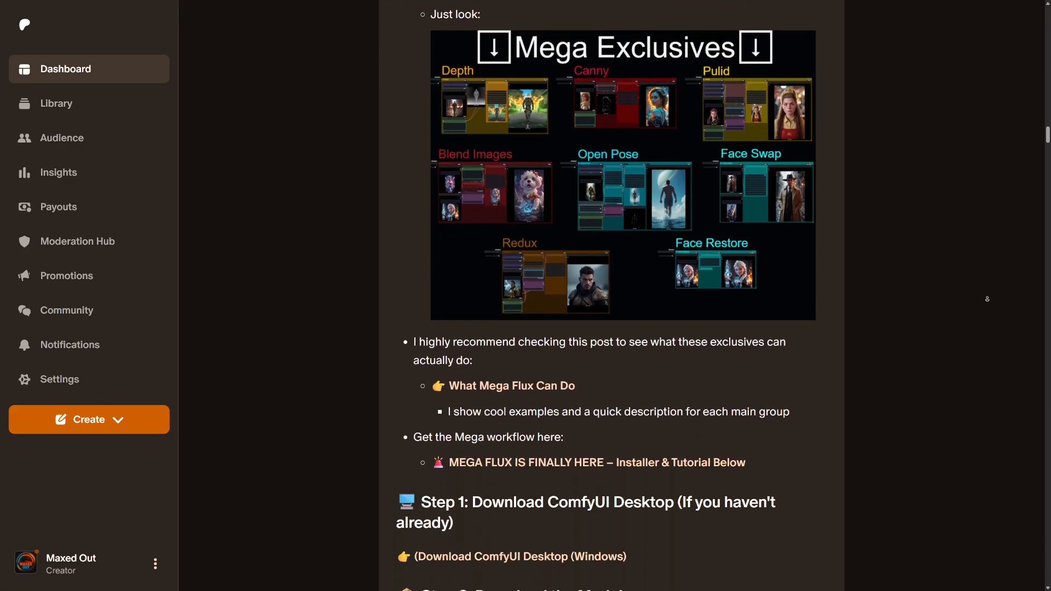
scroll("down", 3)
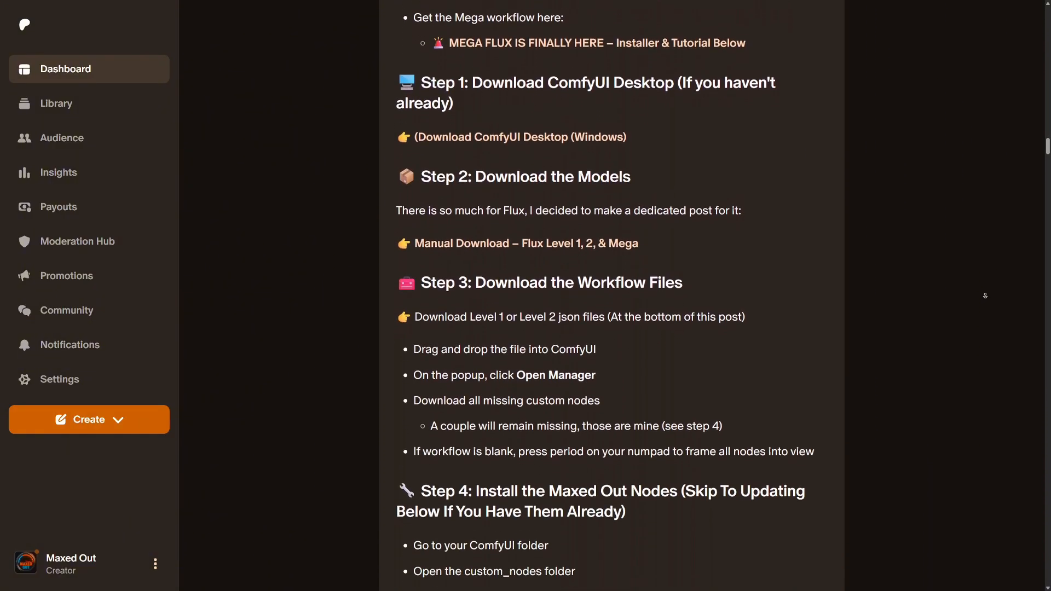
scroll("down", 3)
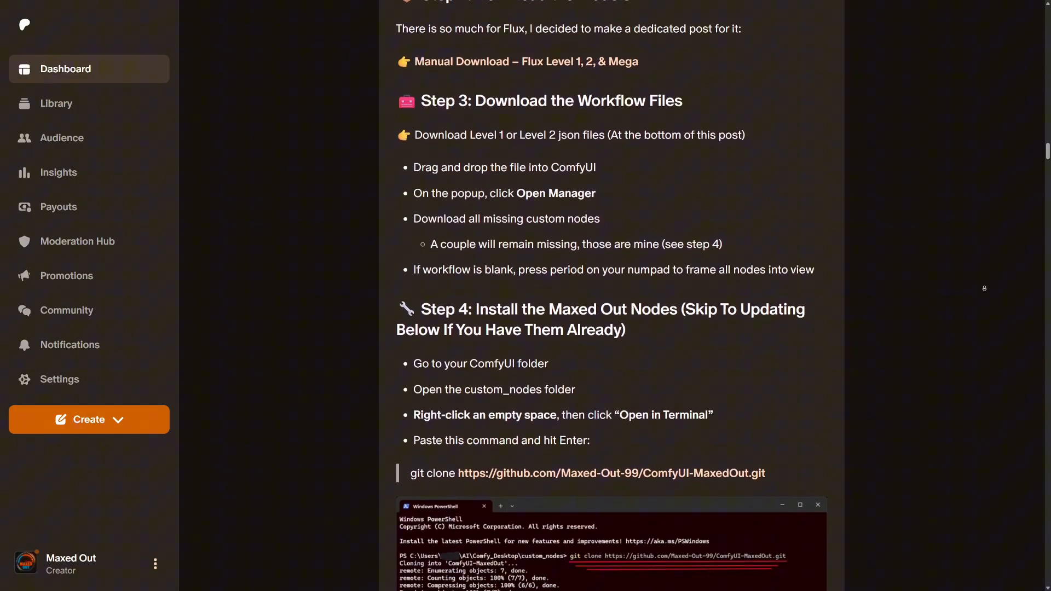
scroll("down", 3)
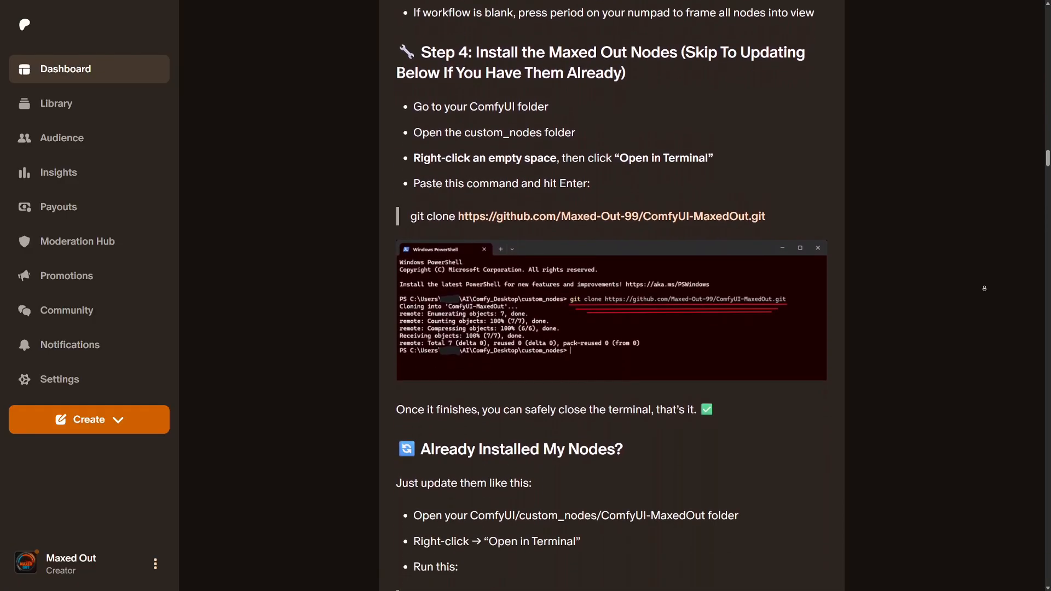
scroll("down", 3)
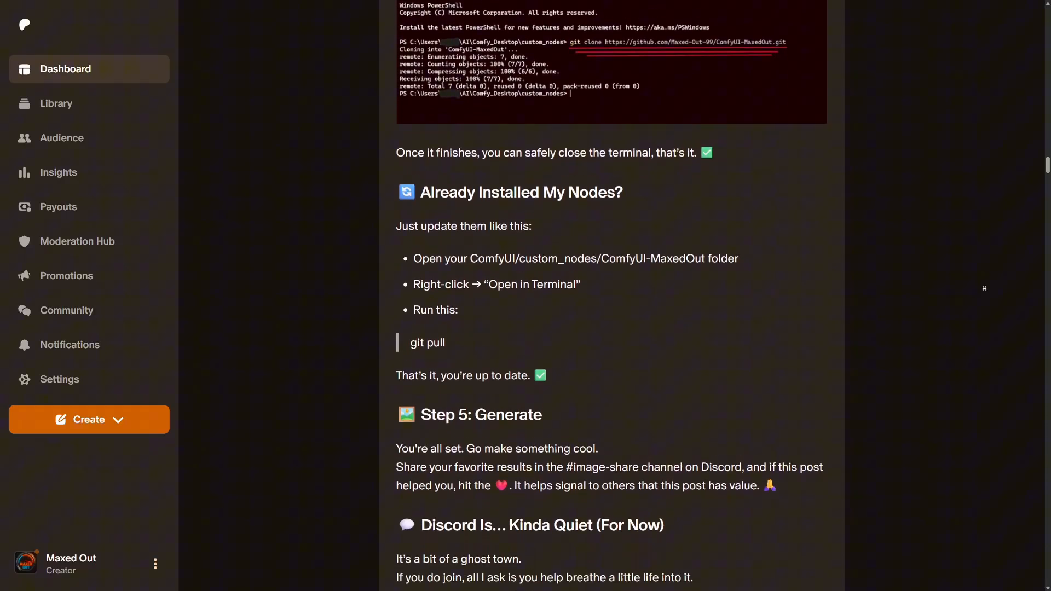
scroll("down", 3)
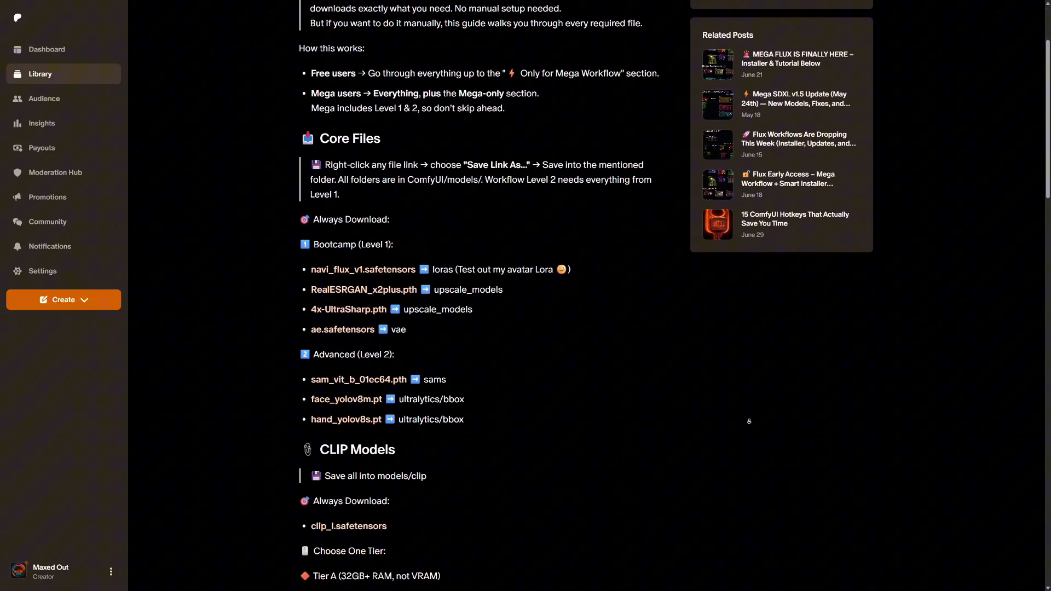
Scroll the Manual Download guide to the CLIP Models and UNET tier sections.
scroll("down", 3)
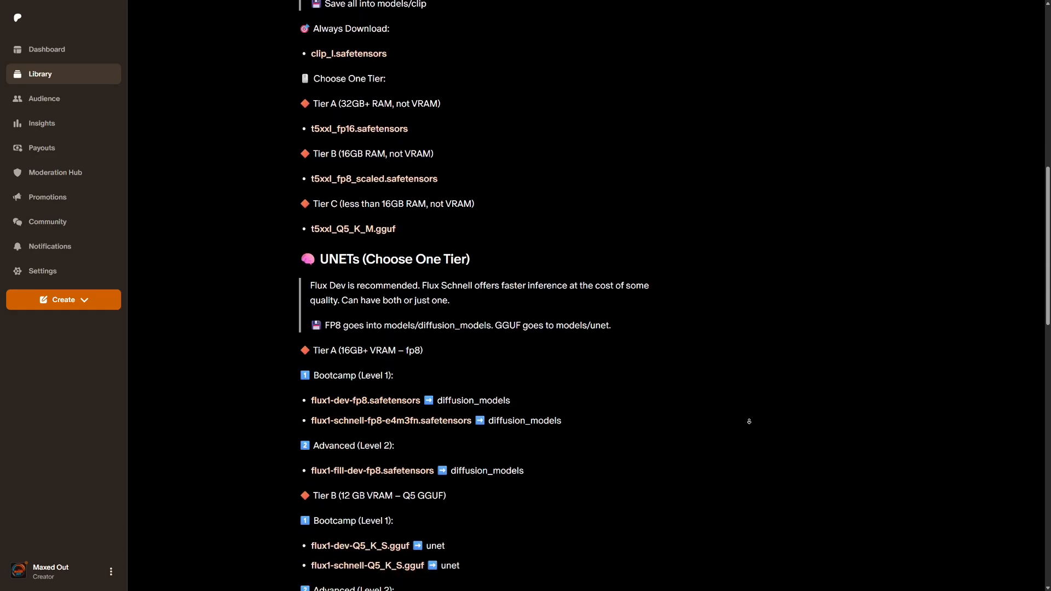
scroll("down", 3)
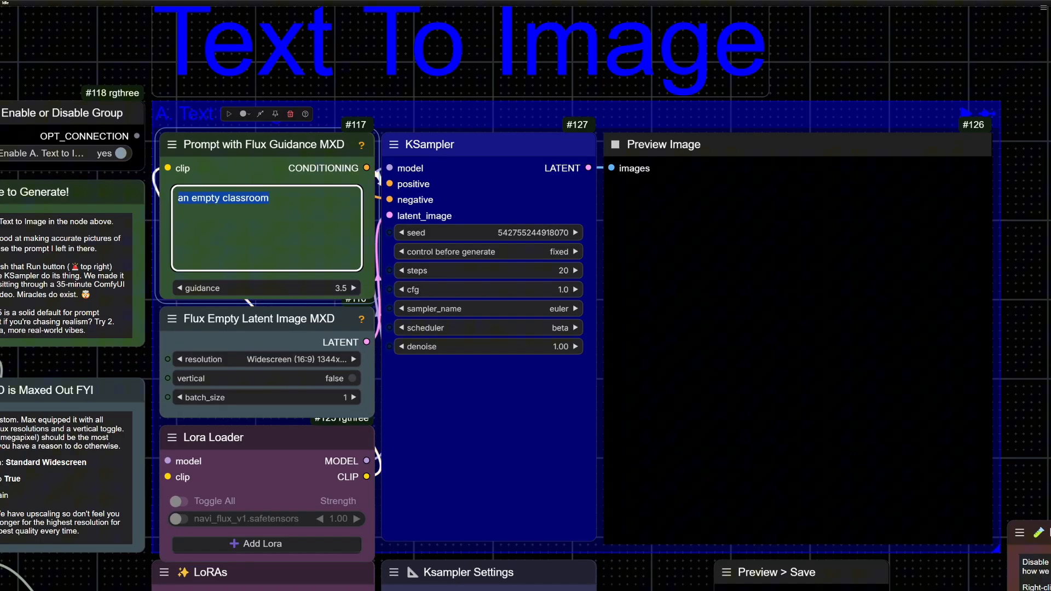
Prompt 'someone throwing spaghetti' and set the image resolution back to widescreen.
type("someone throwing spag")
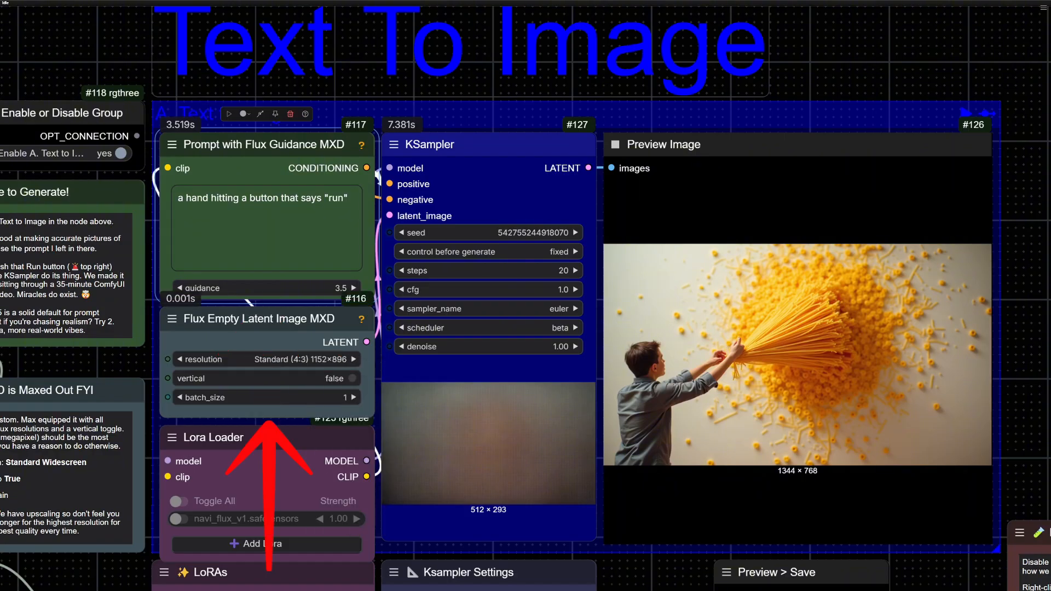
left_click(350, 379)
type("plushie of")
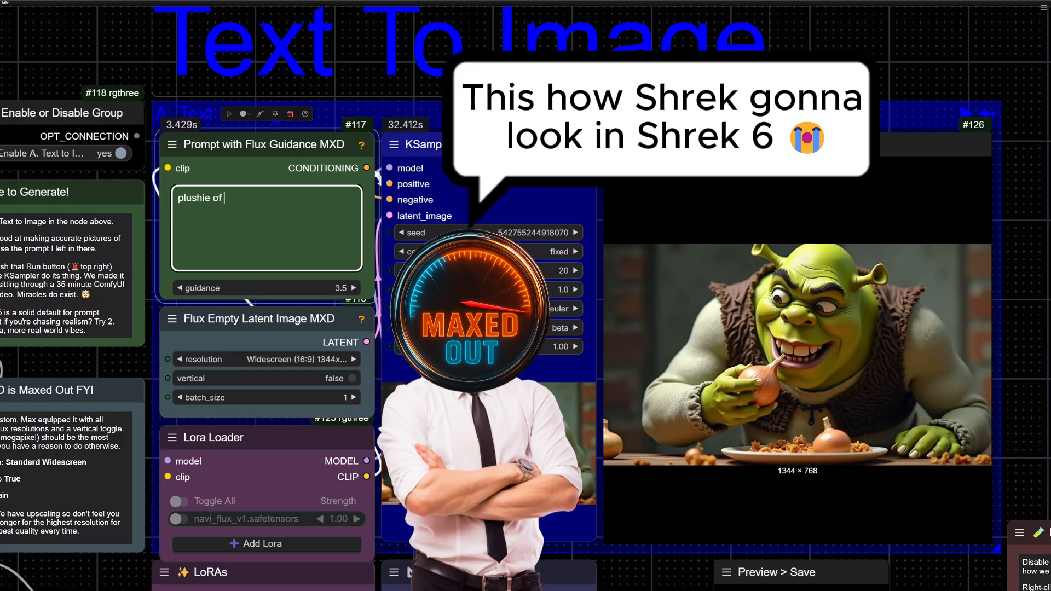
Enter prompts for a cute Shrek plushie and Minecraft Steve on a busy street.
type("cute plushie of green ogre shrek")
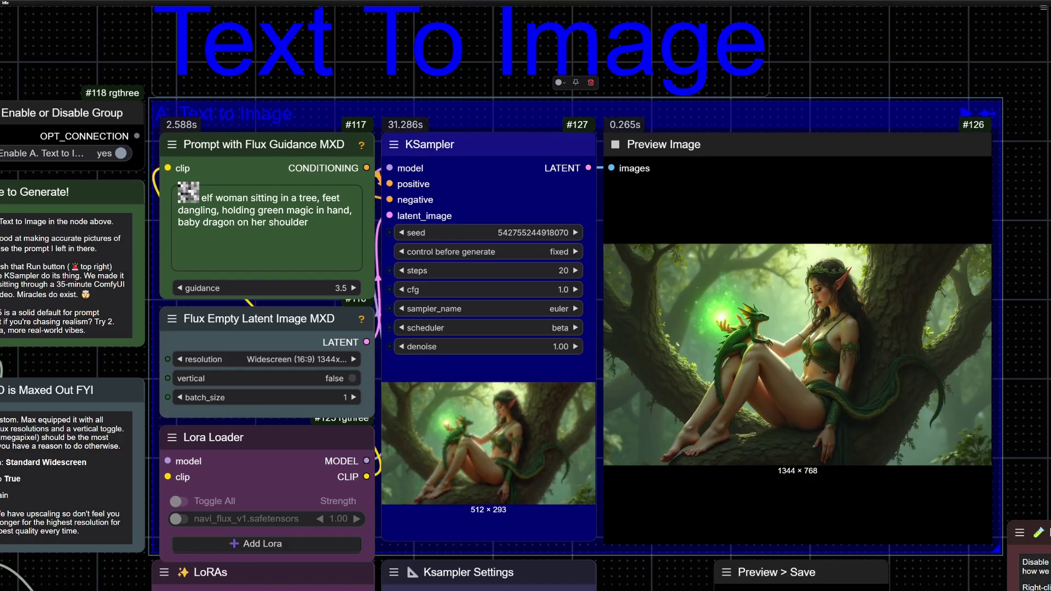
type("minecraft steve in the middle of a busy street")
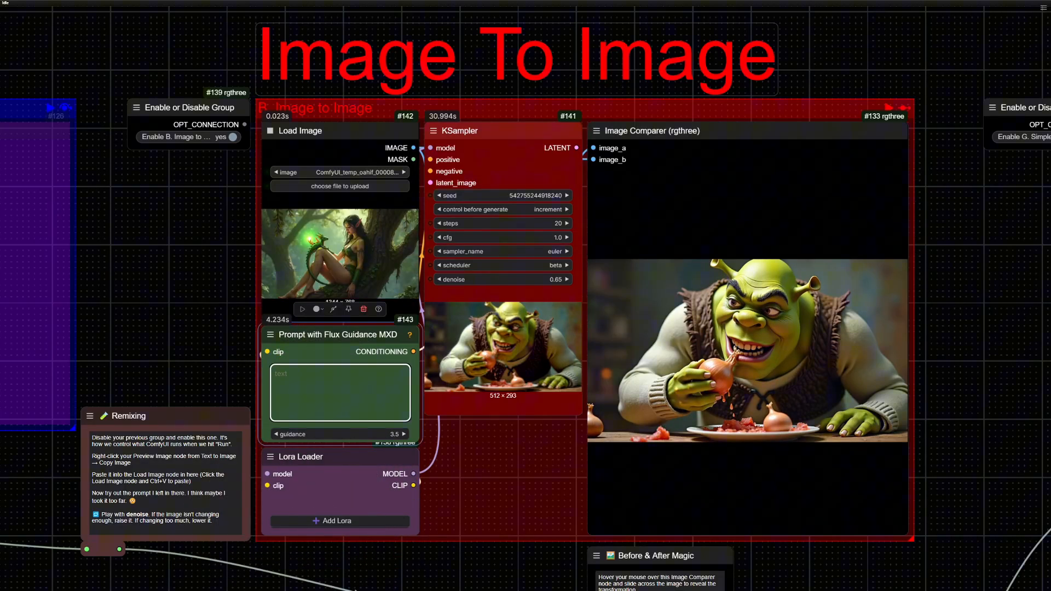
Enter the prompt 'sitting on rock, alien women, cute alien pet creature' and apply it.
type("sitting on rock, alien women, cute alien pet creature")
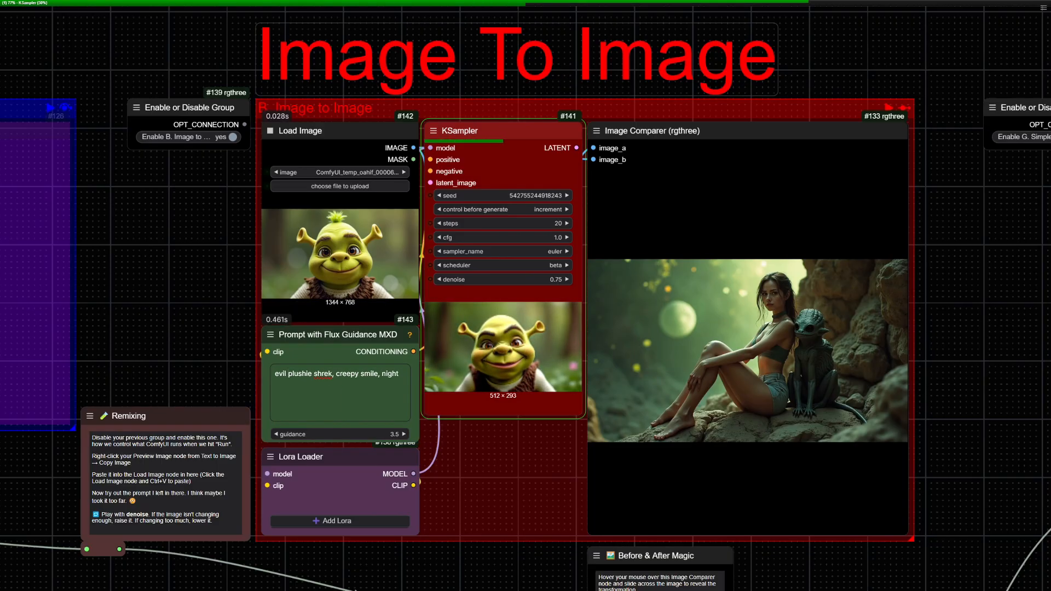
left_click(565, 278)
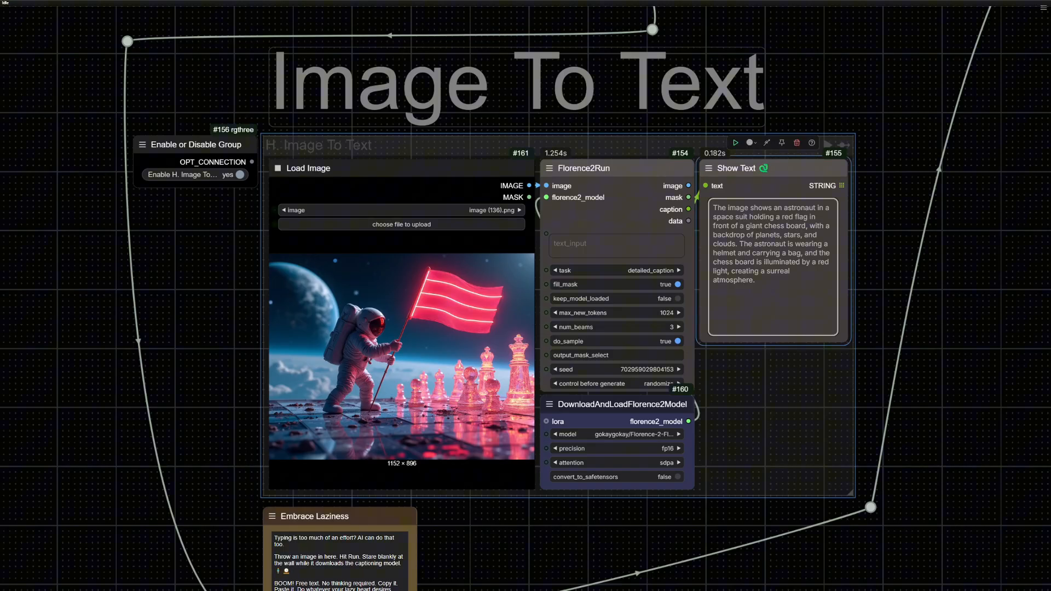
Pan to the Image To Text group showing the astronaut-on-chessboard caption.
scroll("down", 3)
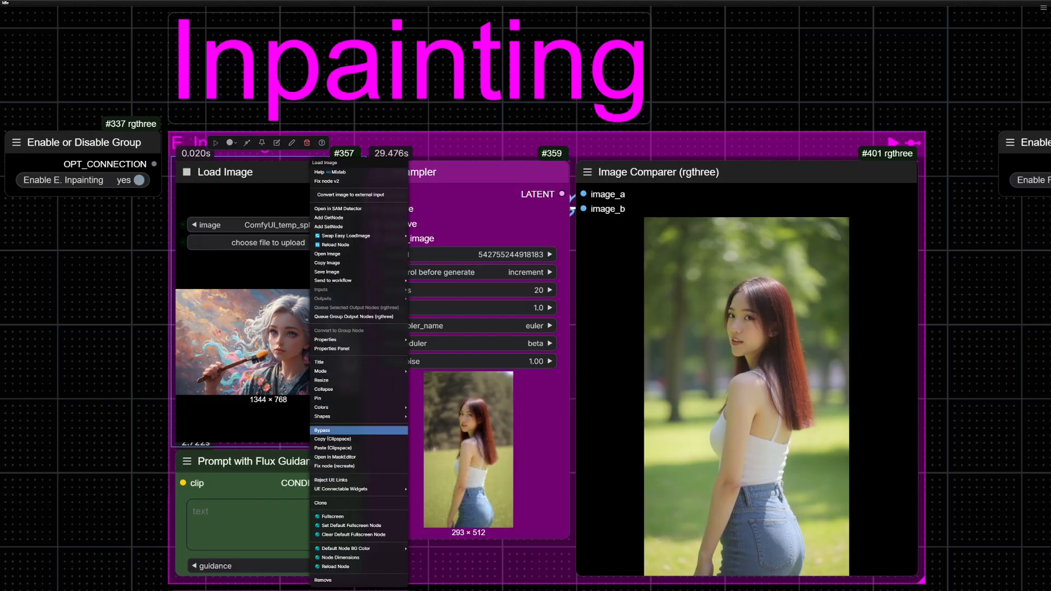
Paint a mask over the dress in MaskEditor and prompt 'tank top and blue jeans'.
left_click(334, 457)
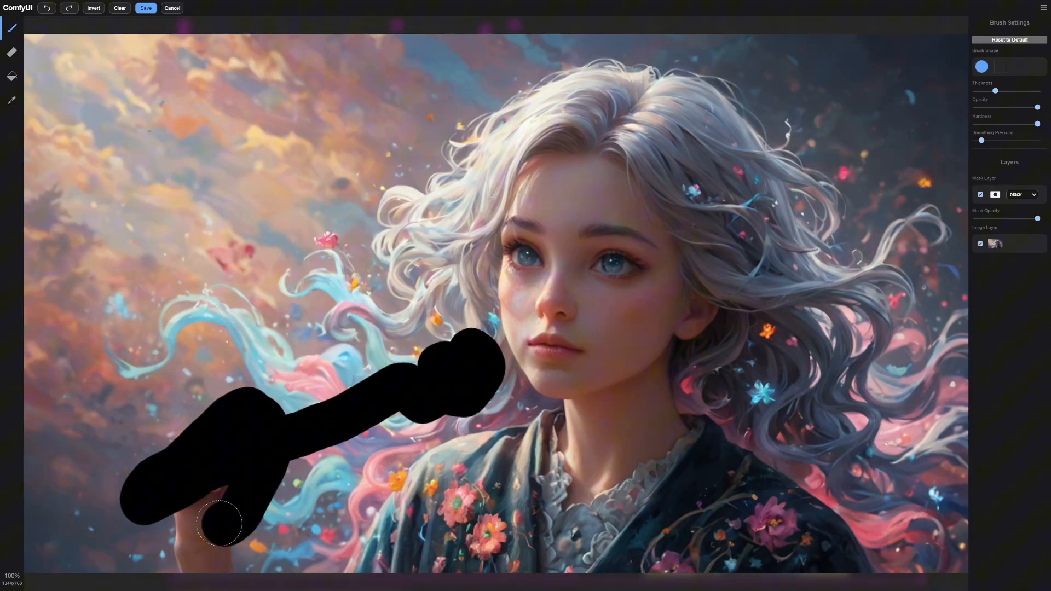
left_click(146, 7)
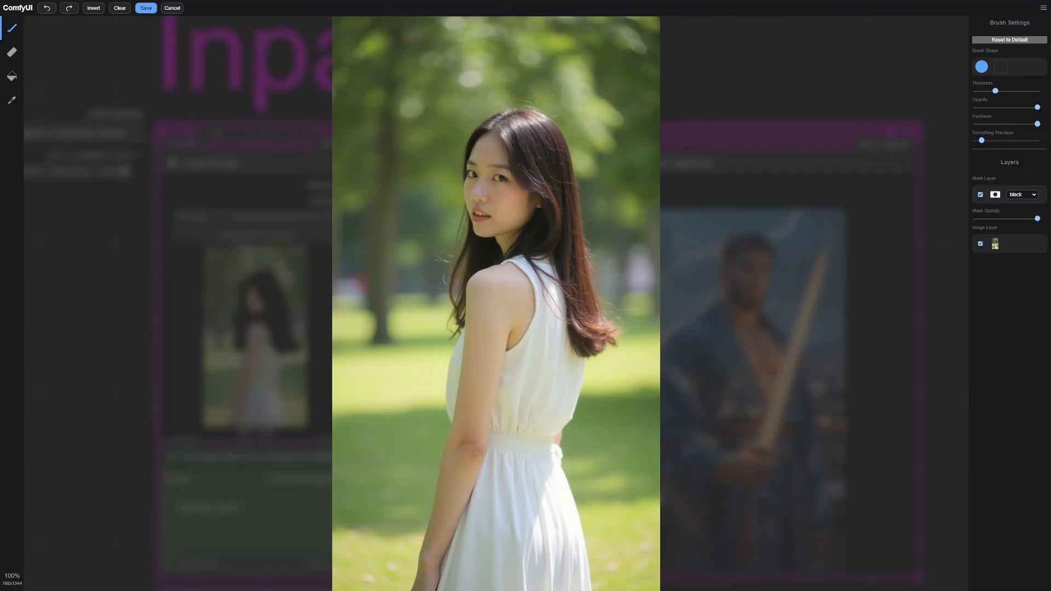
left_click(145, 9)
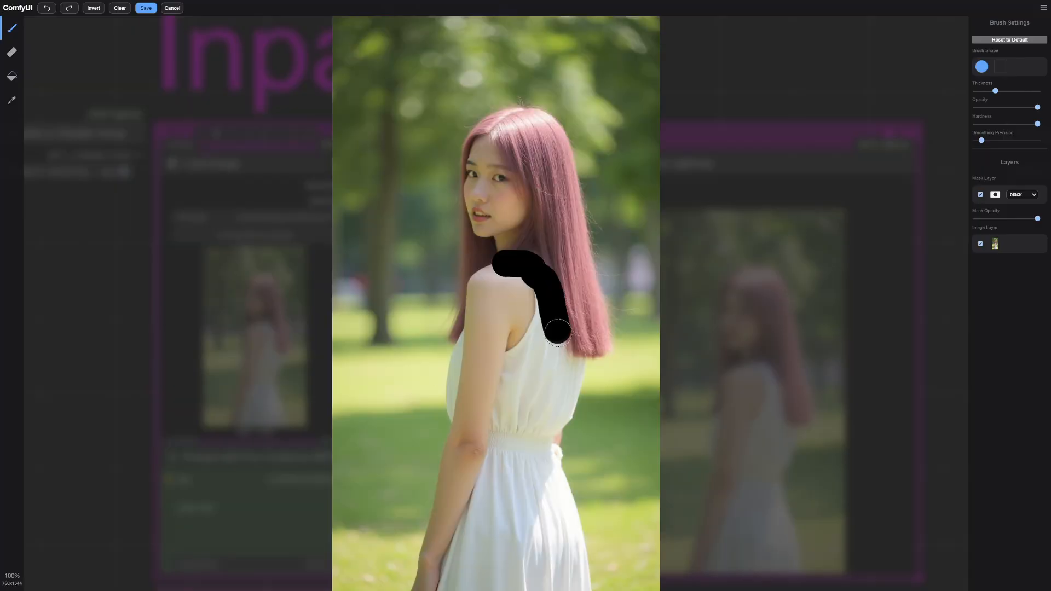
left_click(146, 7)
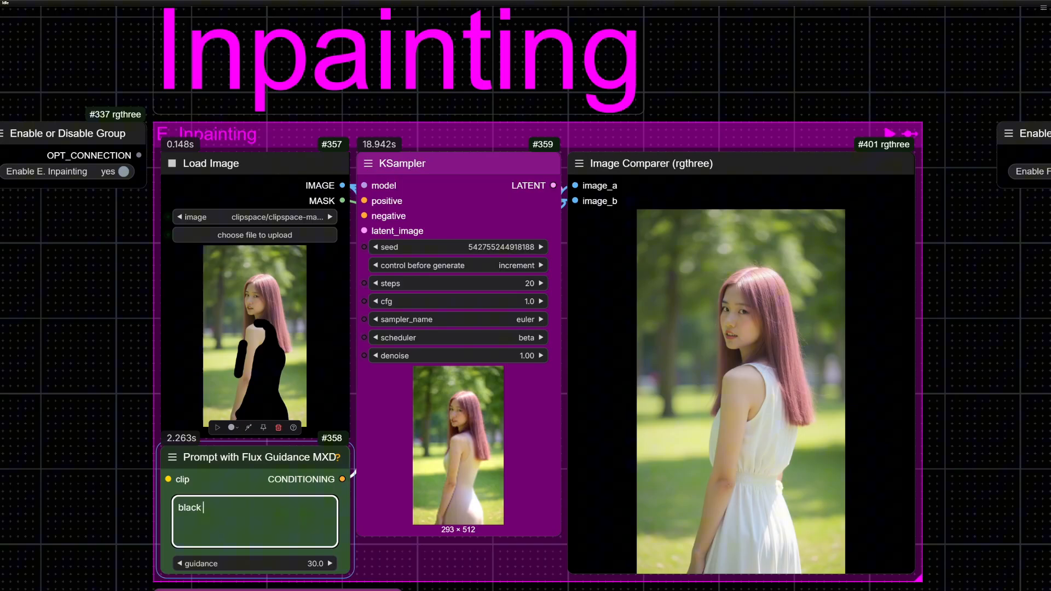
type("tank top and blue jeans")
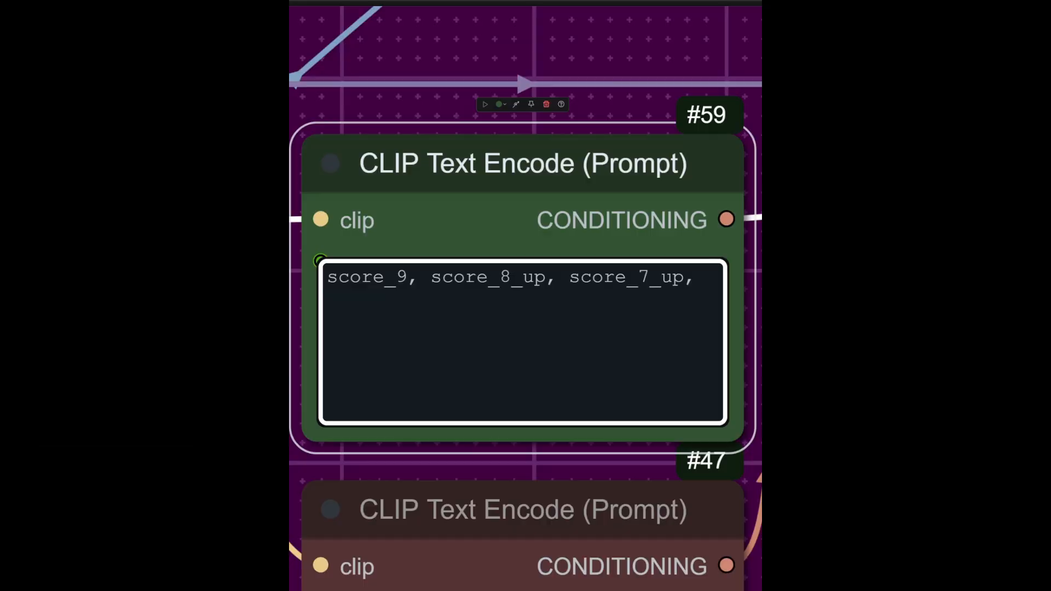
Type 'dance party, colorful li…' after the score tags in CLIP Text Encode #59.
type("dance party, colorful li")
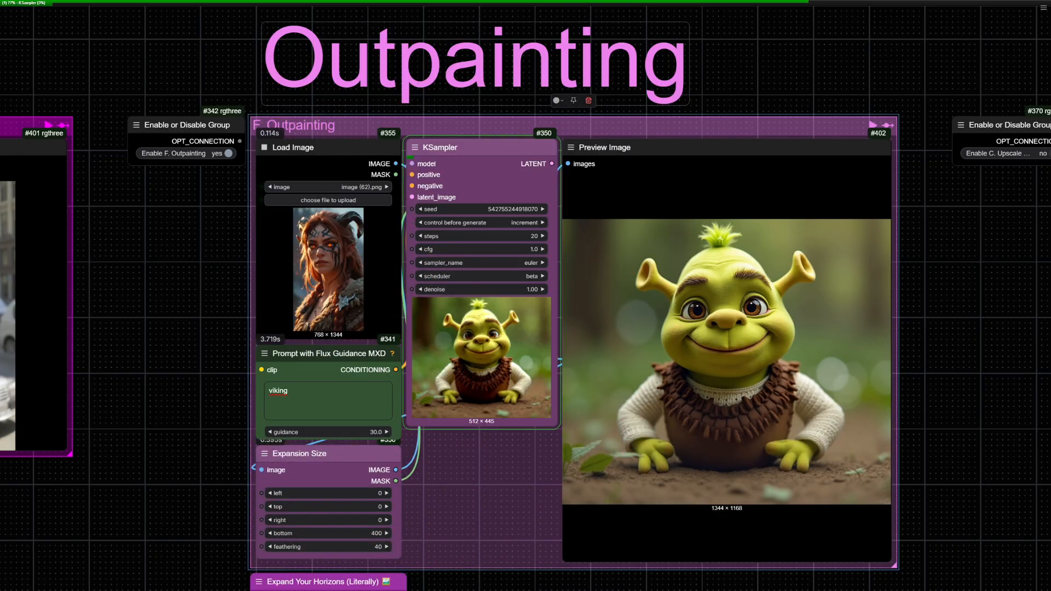
Right-click in the Outpainting group to inspect its 400-pixel bottom Expansion Size.
right_click(724, 362)
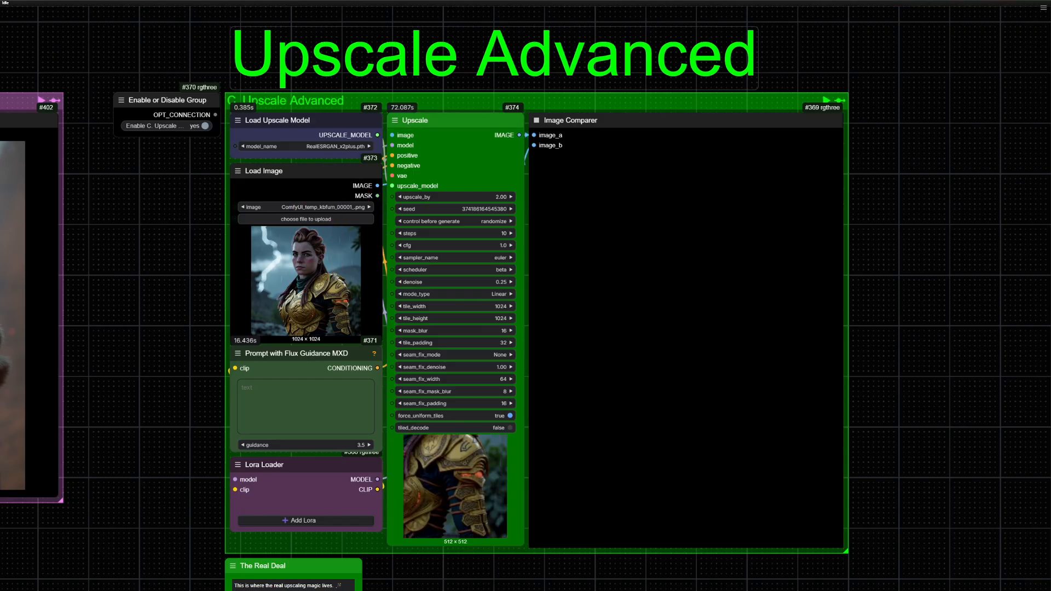
Scroll to the Upscale Advanced group's 2x upscale of the gold-armoured warrior.
scroll("down", 3)
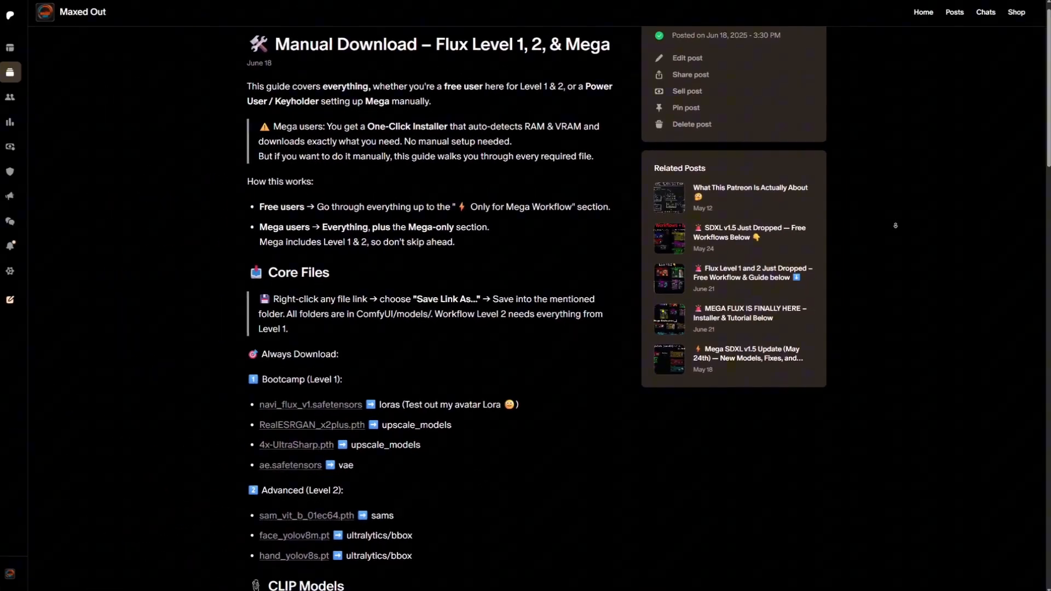
Scroll through the Core Files list in the Manual Download post for Flux Level 1, 2, & Mega.
scroll("down", 3)
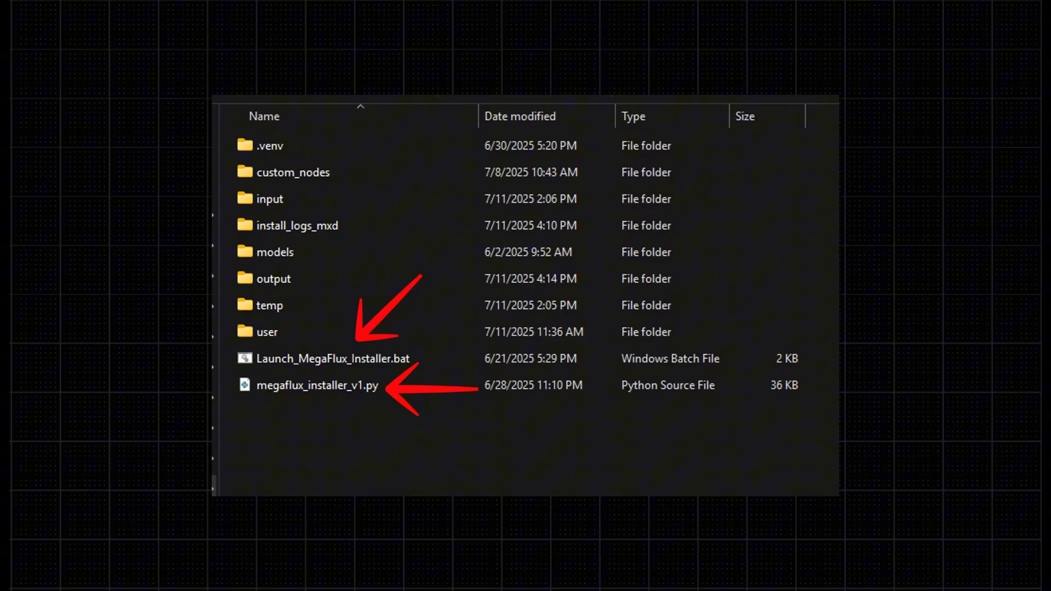
Launch Launch_MegaFlux_Installer.bat and follow its PowerShell download output.
double_click(318, 385)
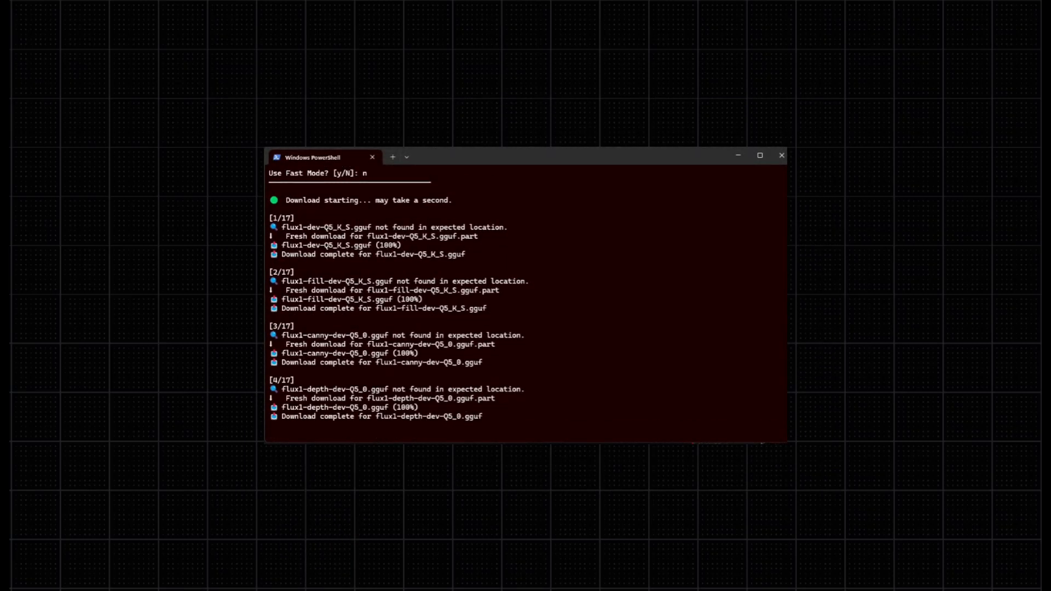
scroll("down", 3)
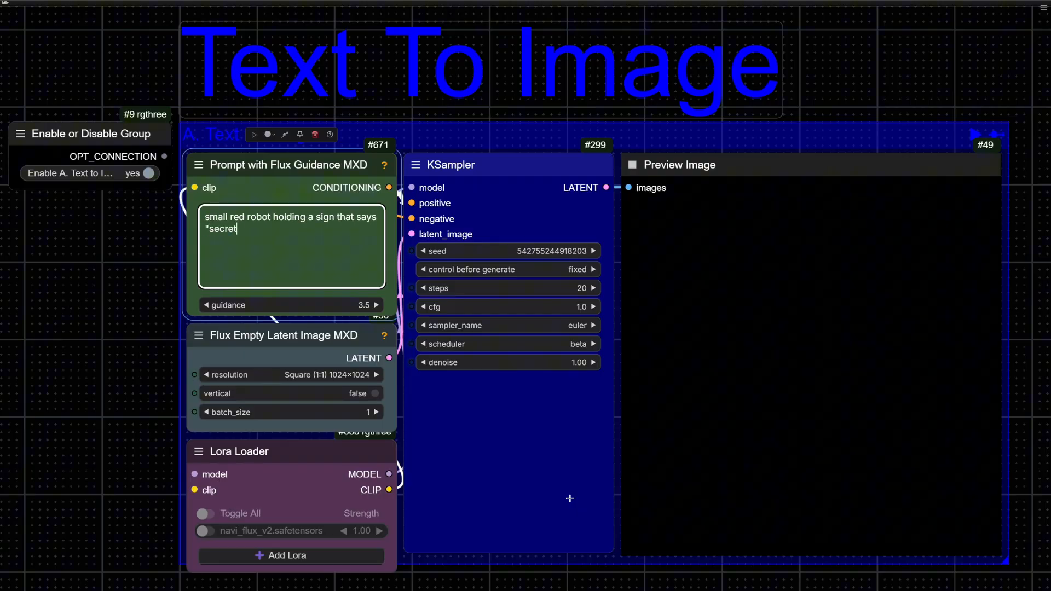
Enter the galaxy 'Maxed Out' sign prompt and queue the widescreen generation.
left_click(254, 134)
type("a big sign with colorful letters with a ga")
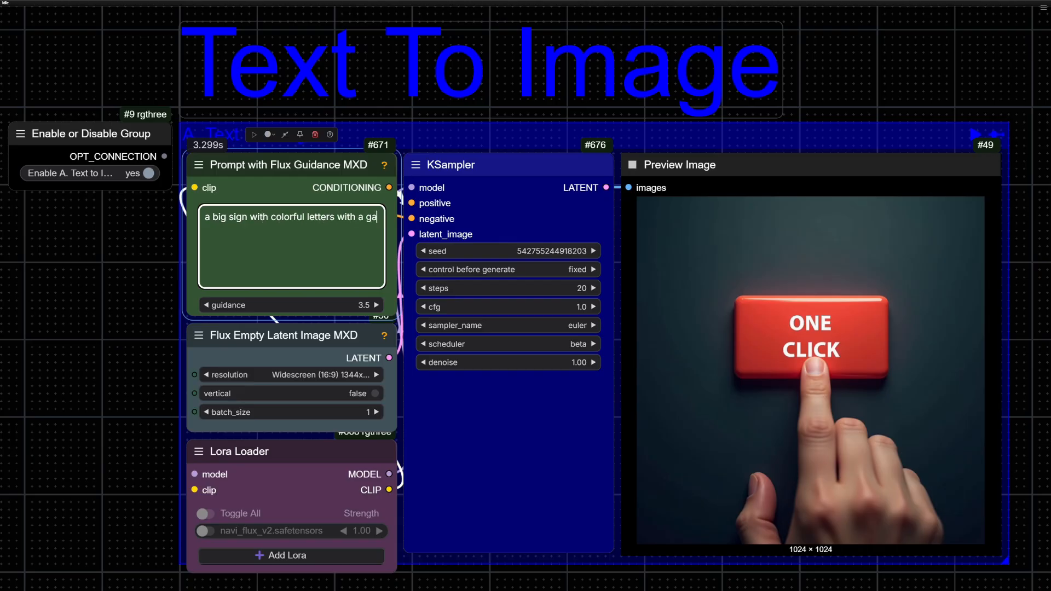
left_click(254, 134)
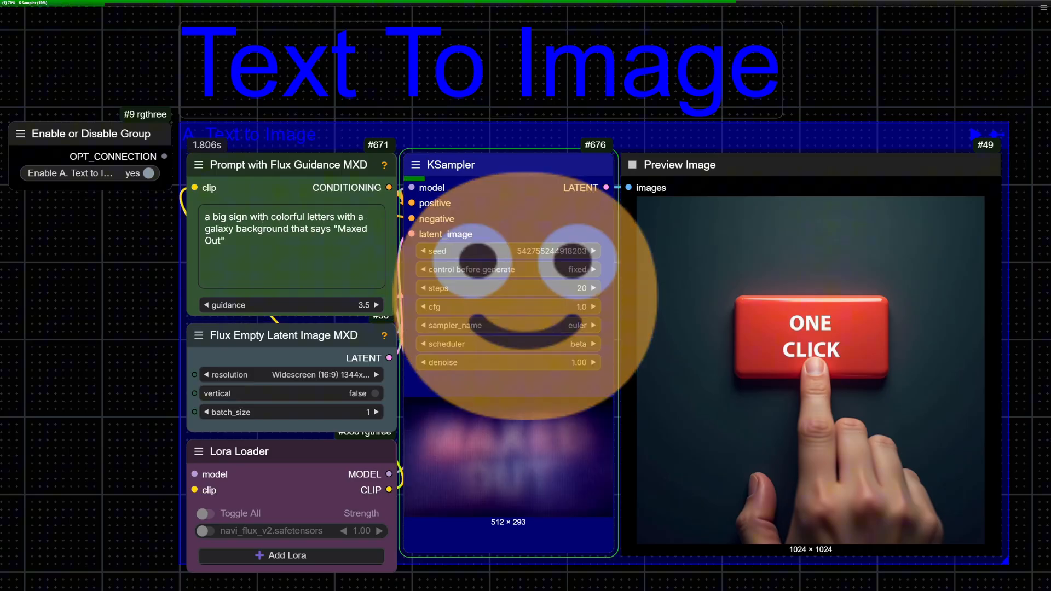